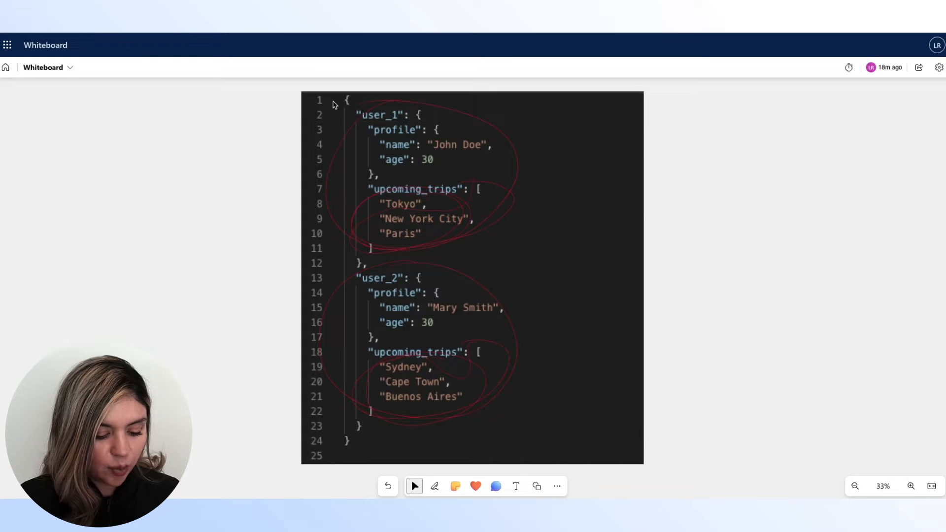
Load the two-user sample JSON as test input in Xano's Run & Debug panel
{"action": "left_click_drag", "start_coordinate": [664, 211], "coordinate": [779, 236]}
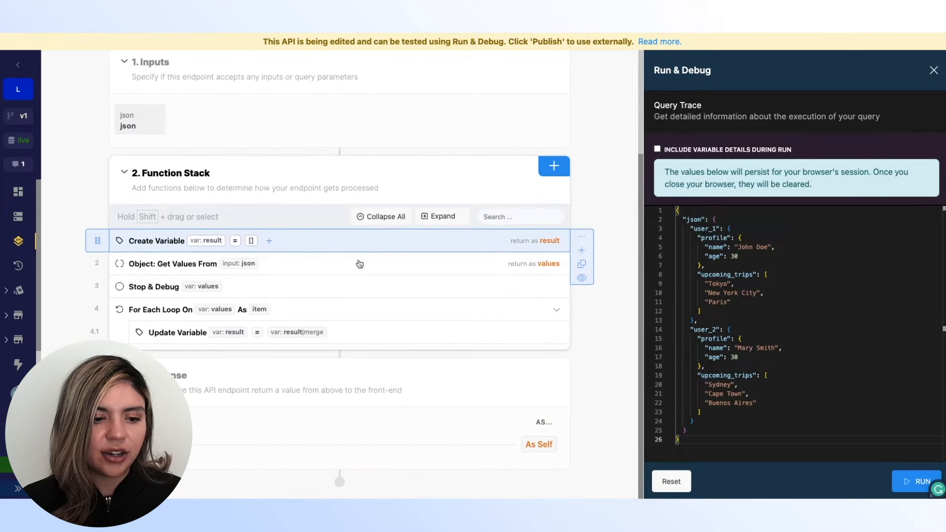
{"action": "mouse_move", "coordinate": [307, 250]}
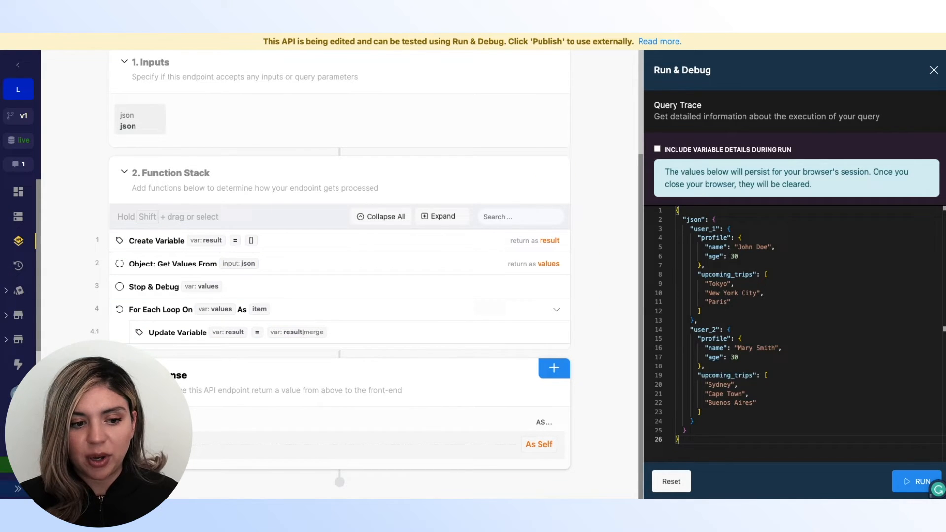
{"action": "left_click", "coordinate": [172, 263]}
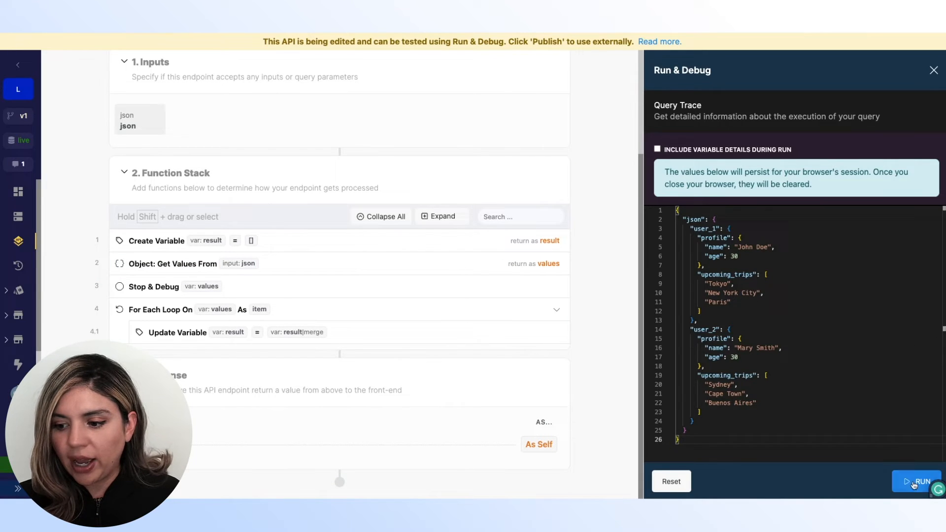
Run the test, check both user objects in the Stop & Debug output, and open Update Variable
{"action": "left_click", "coordinate": [916, 481]}
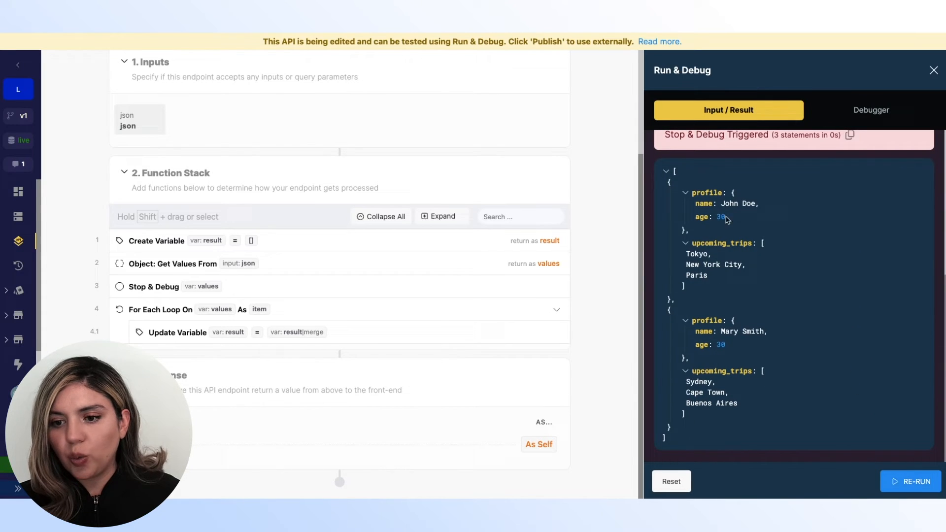
{"action": "mouse_move", "coordinate": [693, 300]}
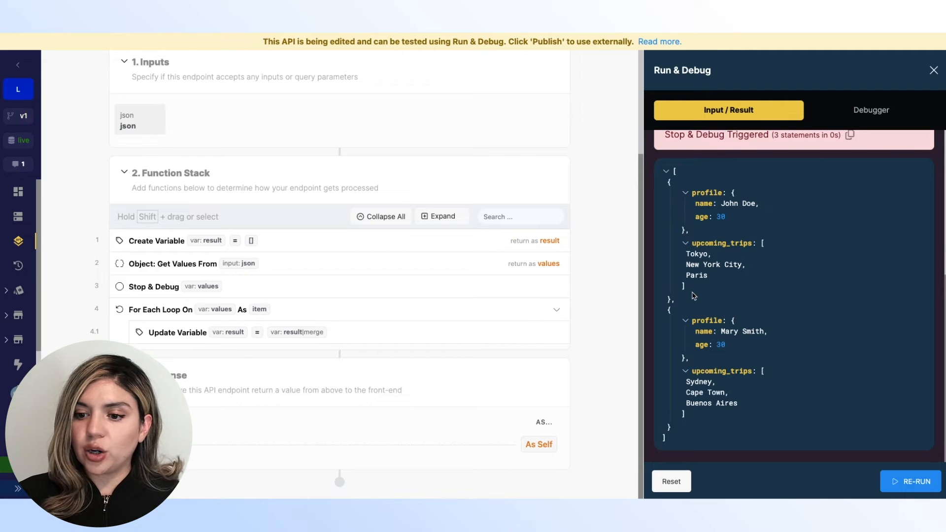
{"action": "left_click_drag", "start_coordinate": [685, 264], "coordinate": [705, 284]}
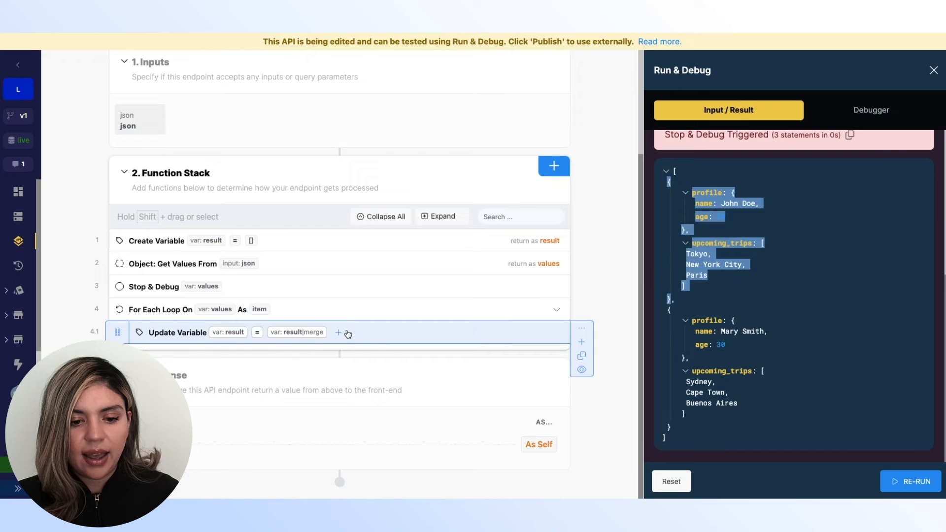
{"action": "left_click", "coordinate": [177, 332]}
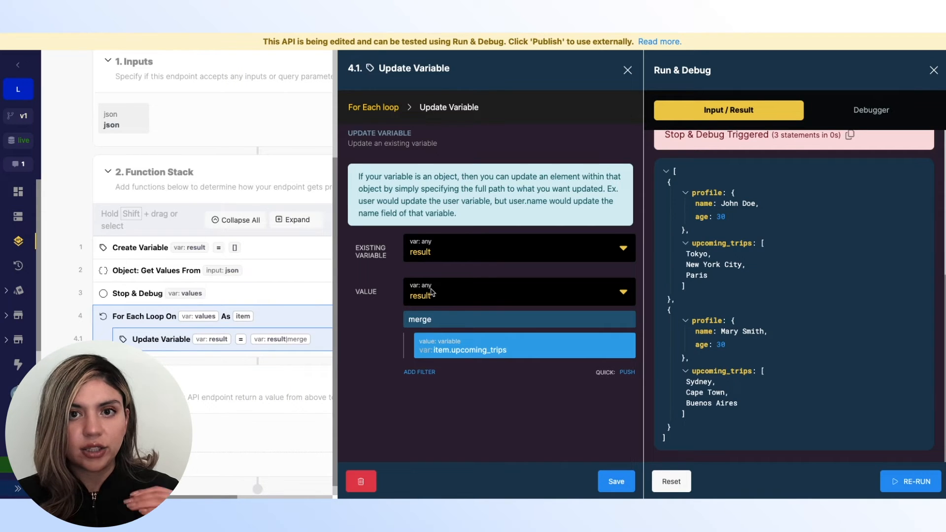
{"action": "mouse_move", "coordinate": [445, 314]}
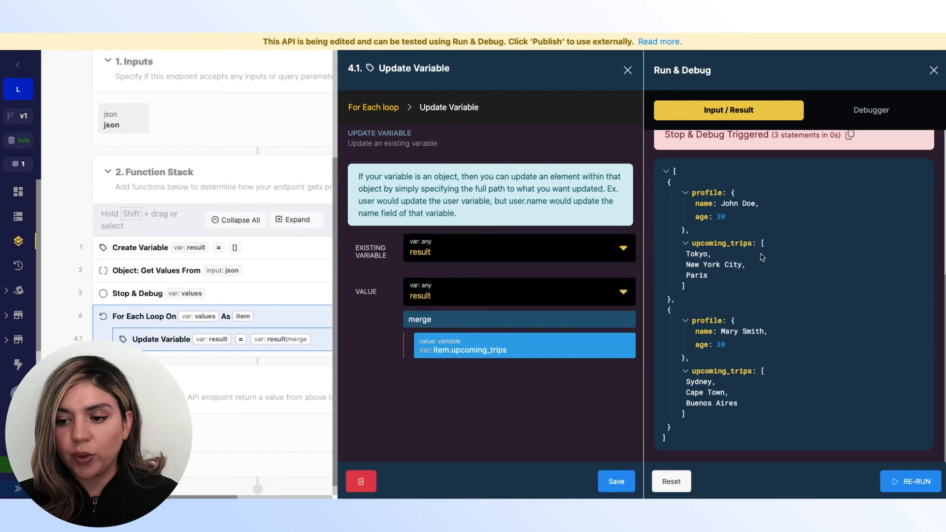
Compare the merge filter against the second user's three trip cities in the debug output
{"action": "left_click_drag", "start_coordinate": [686, 264], "coordinate": [707, 275]}
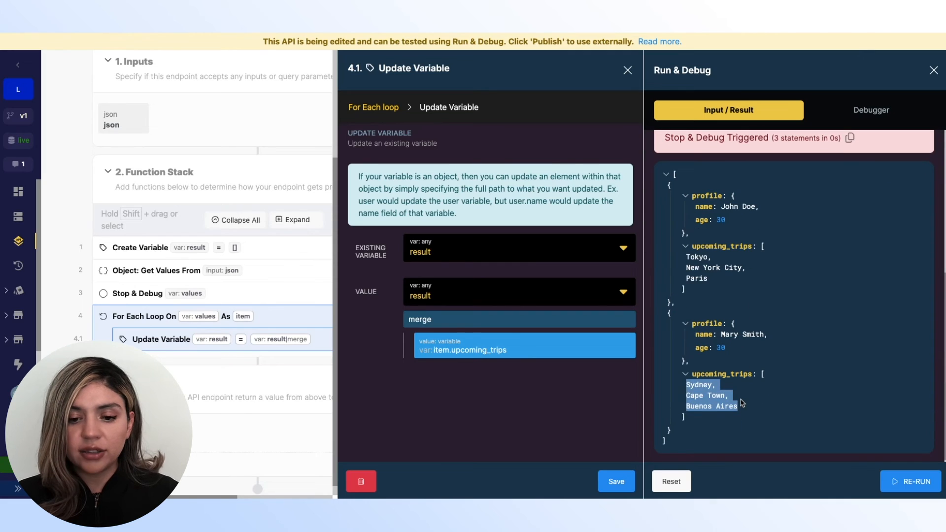
{"action": "mouse_move", "coordinate": [706, 422]}
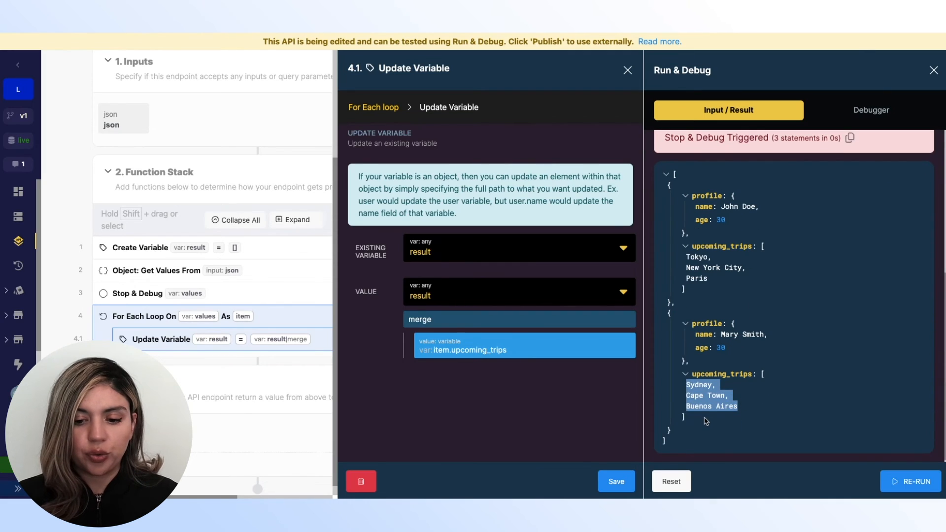
Close the Update Variable settings, leaving the upcoming_trips merge unchanged
{"action": "left_click", "coordinate": [627, 70]}
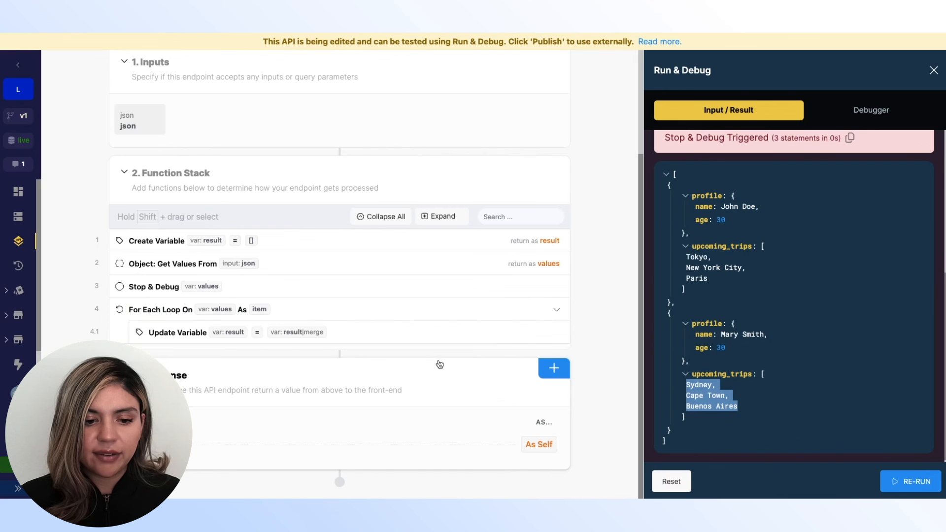
{"action": "mouse_move", "coordinate": [416, 288]}
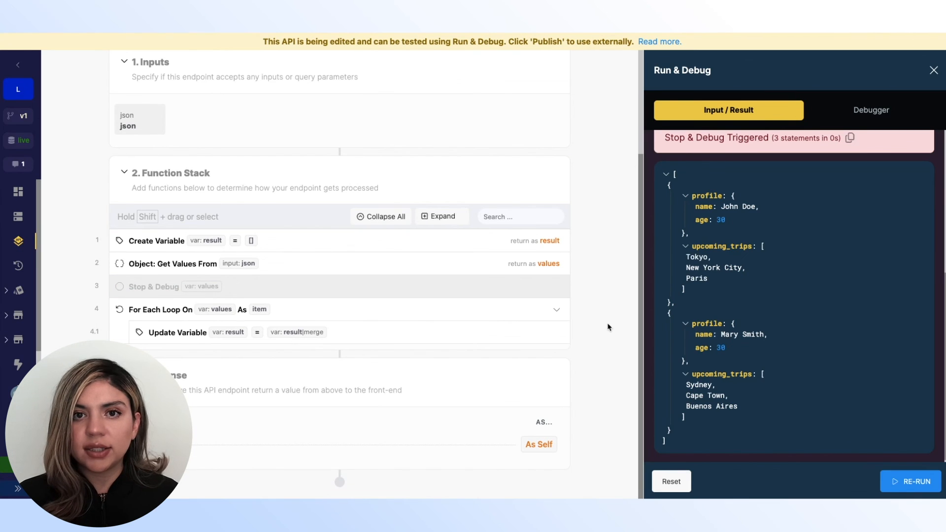
{"action": "mouse_move", "coordinate": [710, 281]}
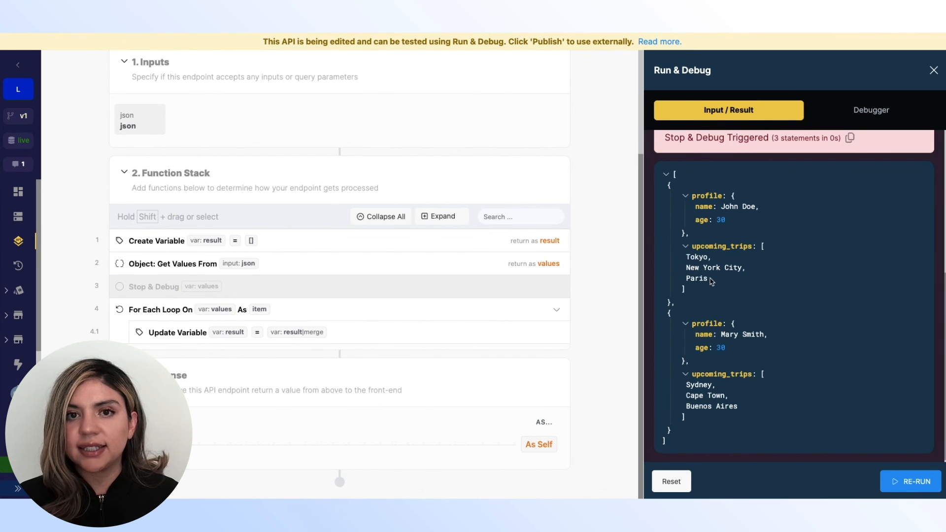
Re-run the endpoint and confirm the merged six-city result array
{"action": "left_click", "coordinate": [914, 482]}
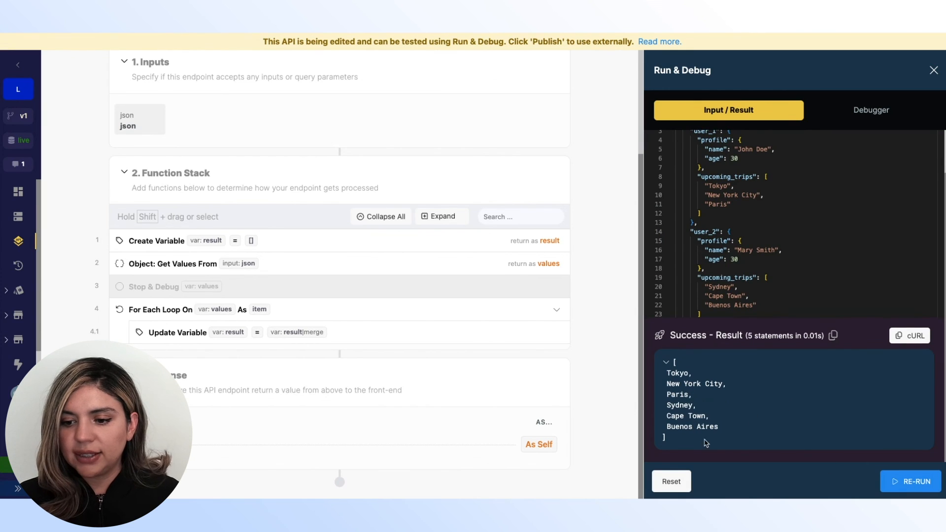
{"action": "left_click_drag", "start_coordinate": [676, 363], "coordinate": [706, 440]}
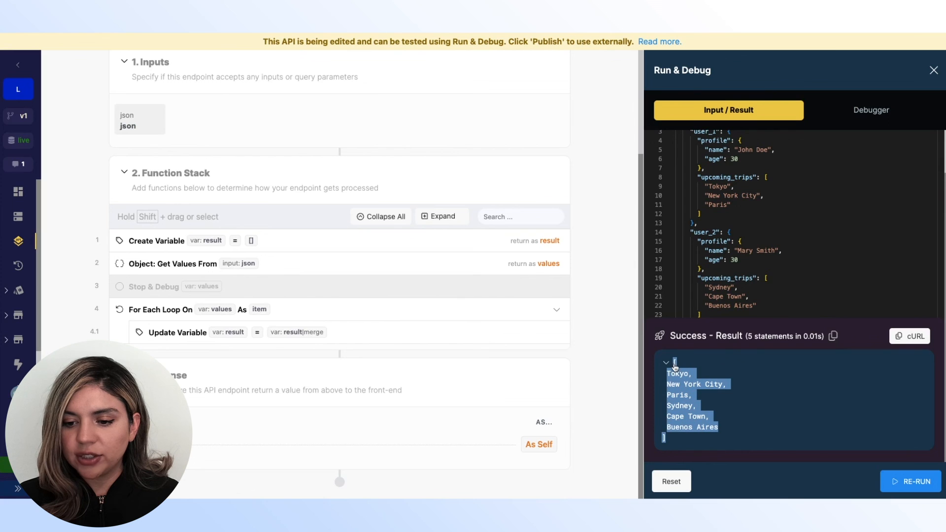